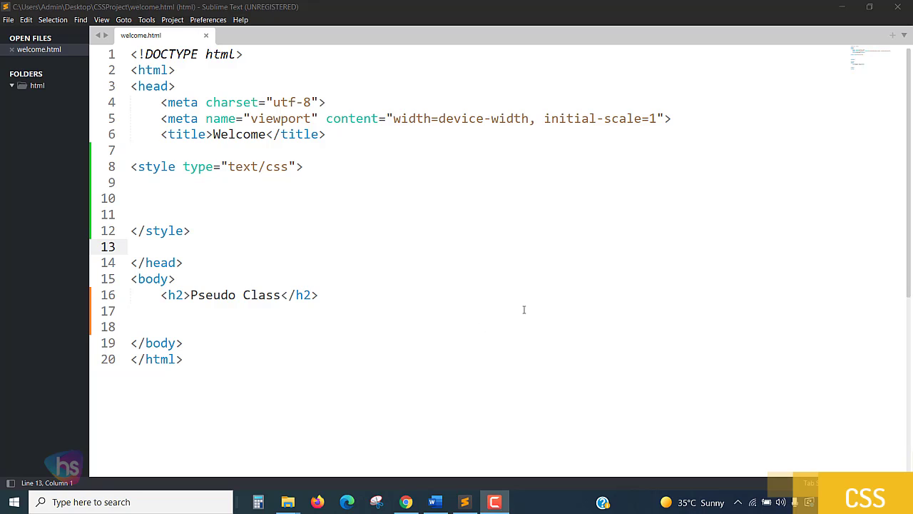
Preview the welcome page in the browser, then return to the code editor.
{"action": "left_click", "coordinate": [405, 502]}
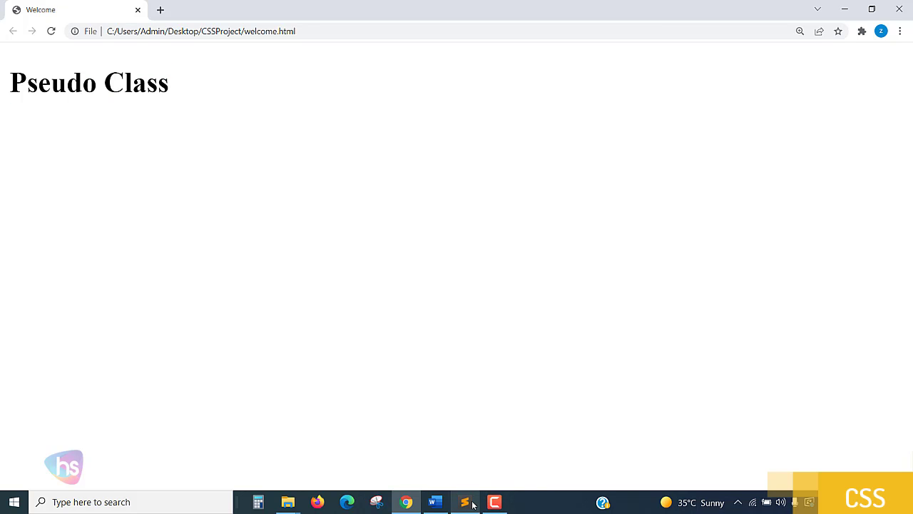
{"action": "left_click", "coordinate": [466, 502]}
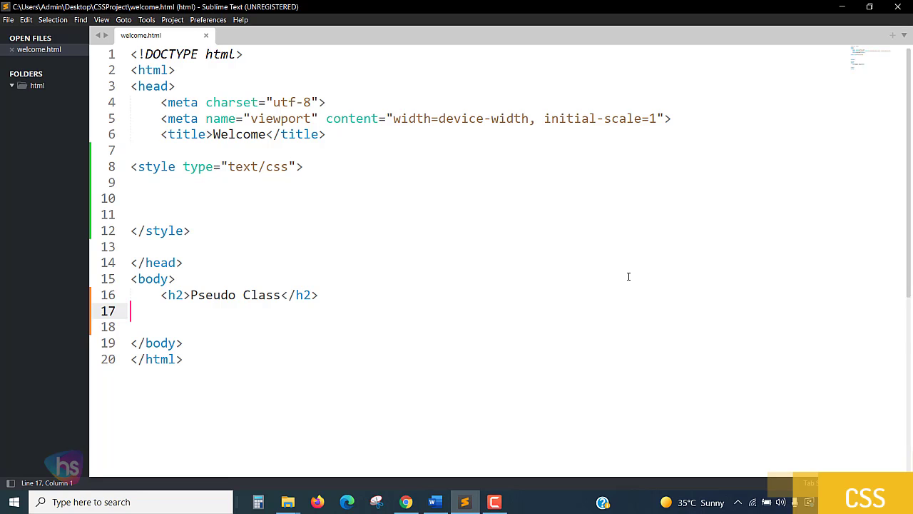
Add a paragraph under the heading containing an anchor tag with an empty href.
{"action": "type", "text": "<p"}
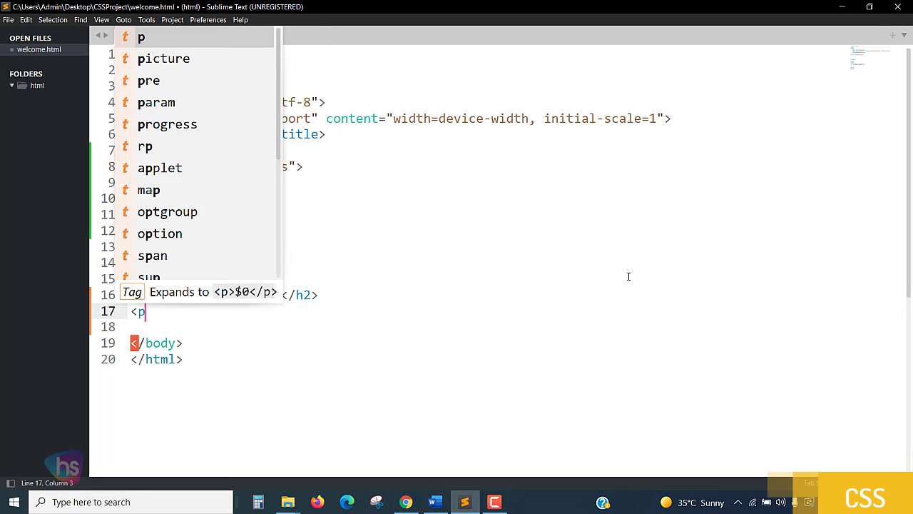
{"action": "type", "text": "><ab</abbr></p>"}
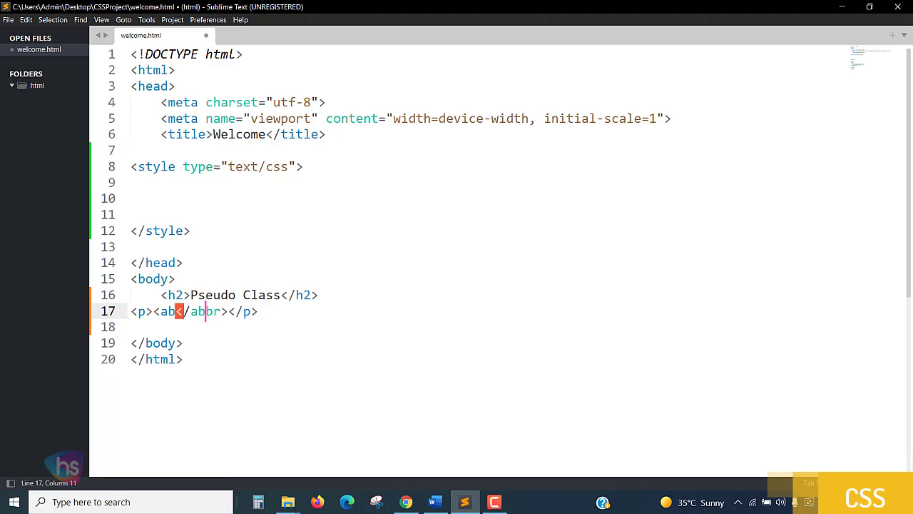
{"action": "key", "text": "backspace"}
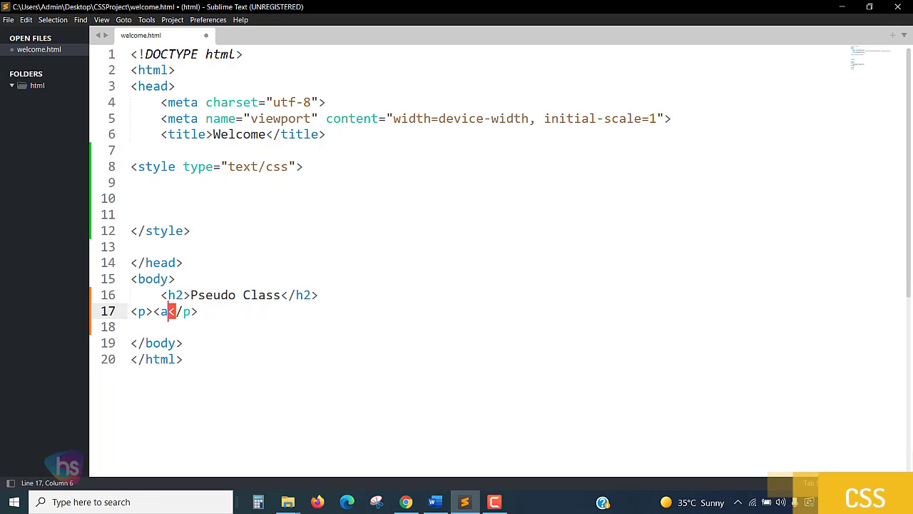
{"action": "key", "text": "Backspace"}
{"action": "type", "text": " href=\"\">"}
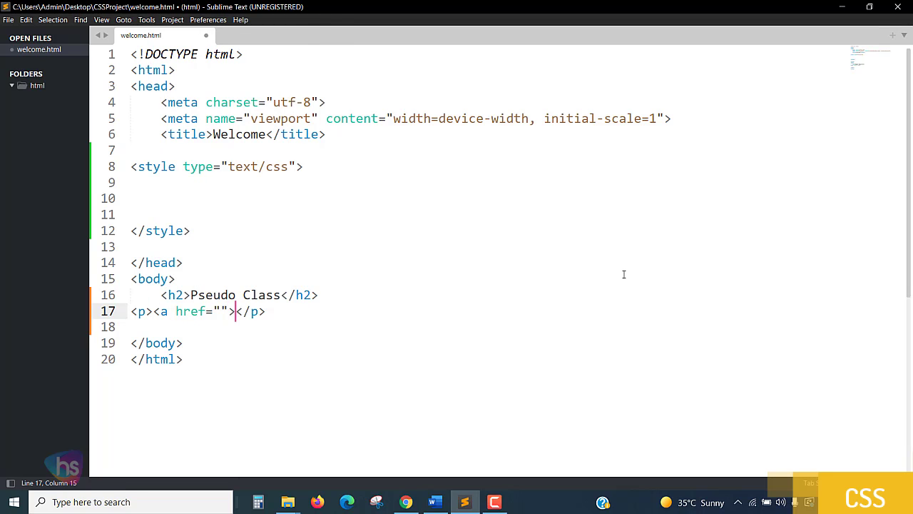
{"action": "type", "text": "</a>a</"}
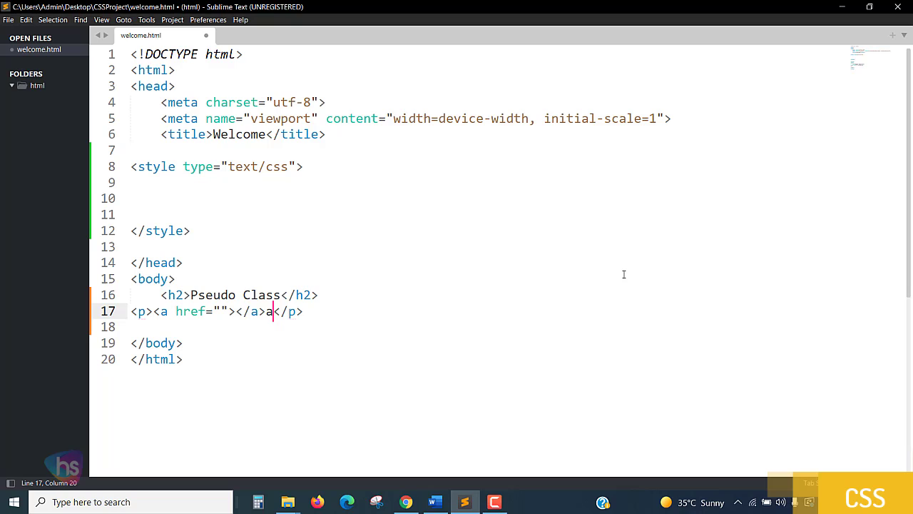
{"action": "key", "text": "backspace"}
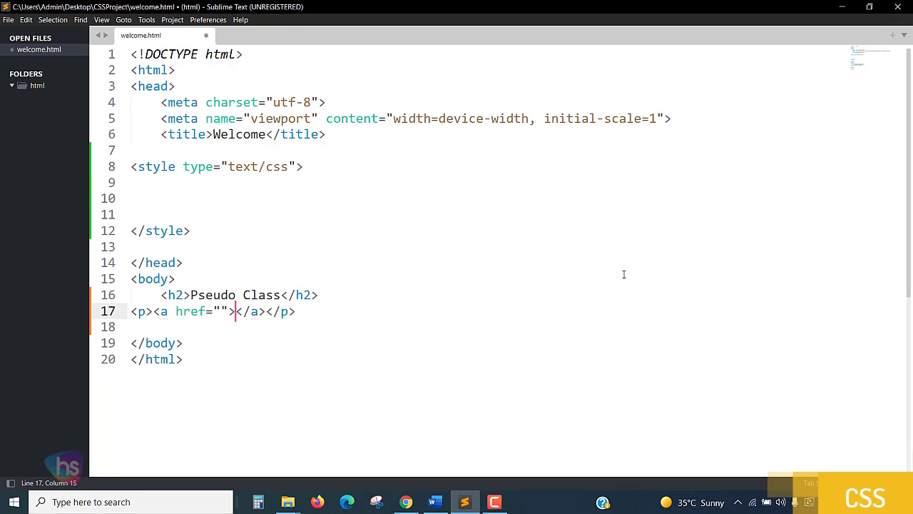
Give the link the text 'CSS Pseudo Class' and save the file.
{"action": "type", "text": "CSS"}
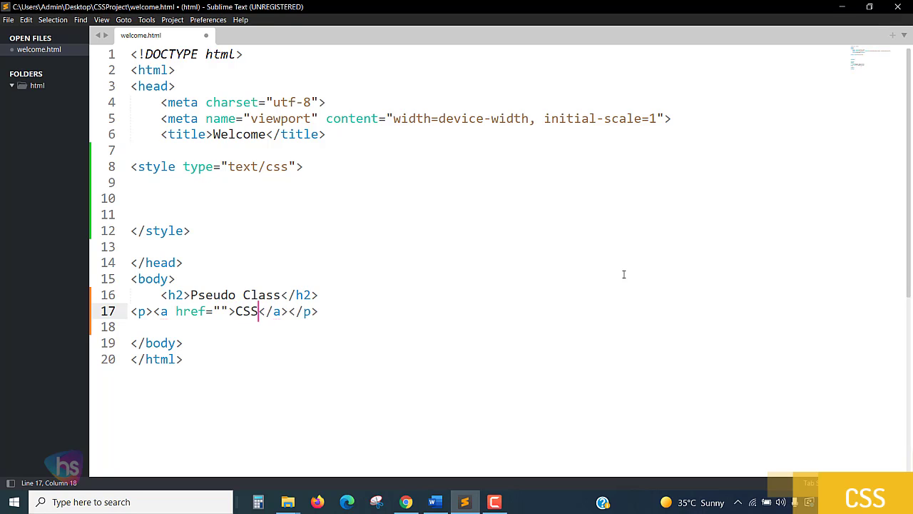
{"action": "type", "text": "P"}
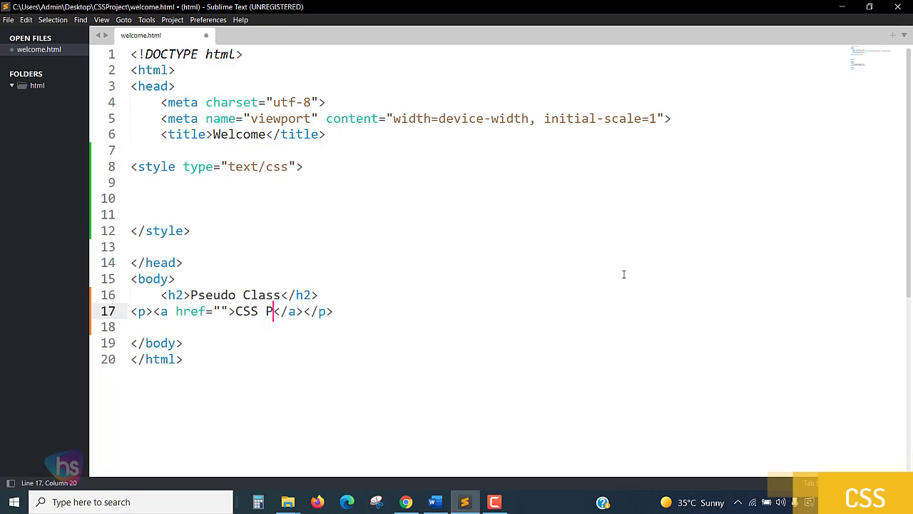
{"action": "type", "text": "se"}
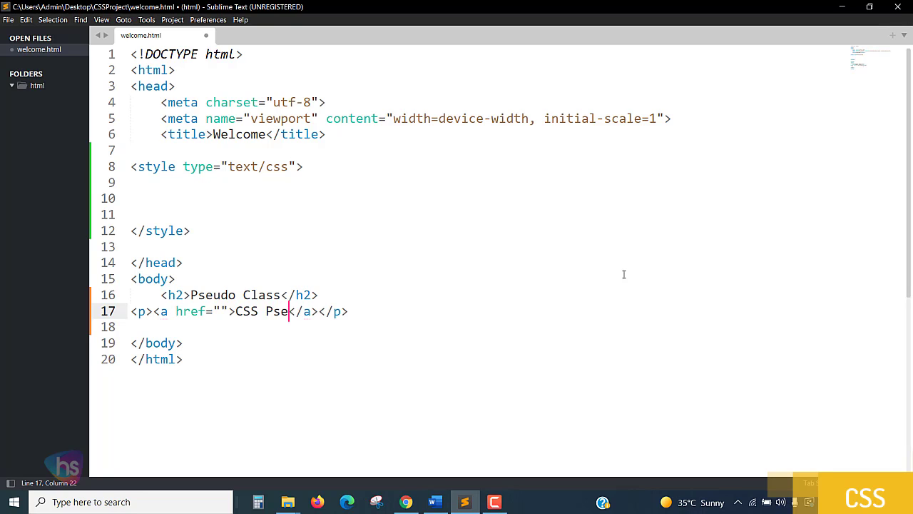
{"action": "type", "text": "udo Clas"}
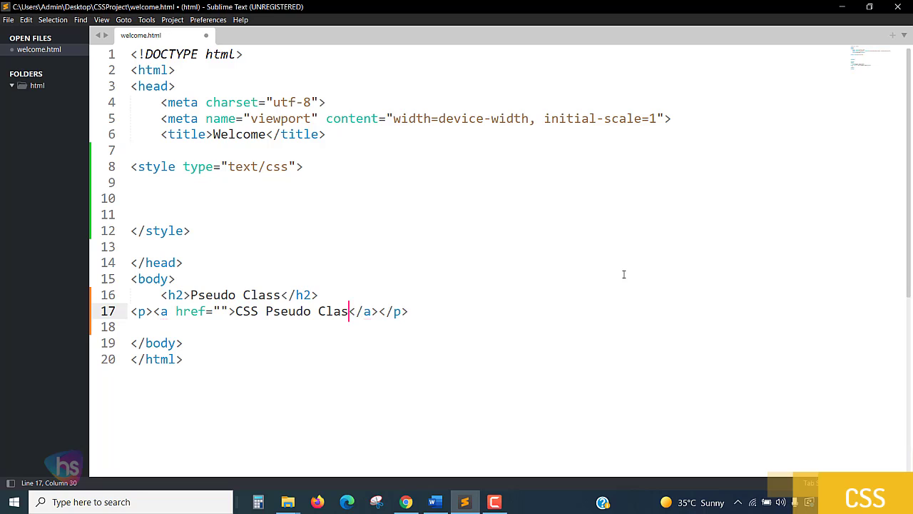
{"action": "key", "text": "ctrl+s"}
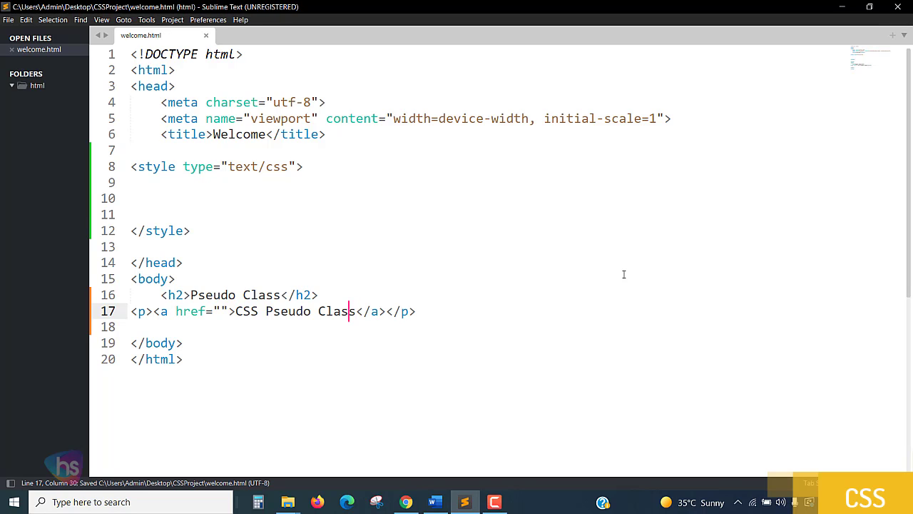
Set the link's href to demo.html and save the change.
{"action": "left_click", "coordinate": [221, 311]}
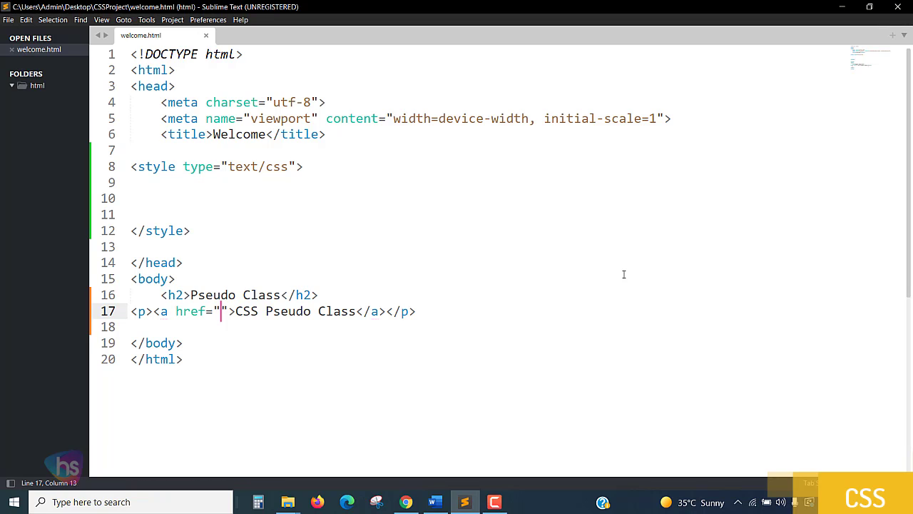
{"action": "type", "text": "demo."}
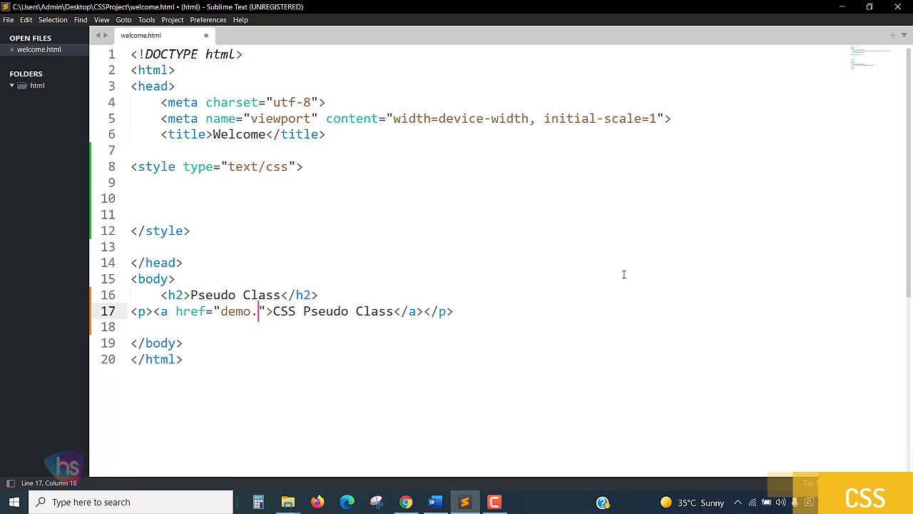
{"action": "type", "text": "html"}
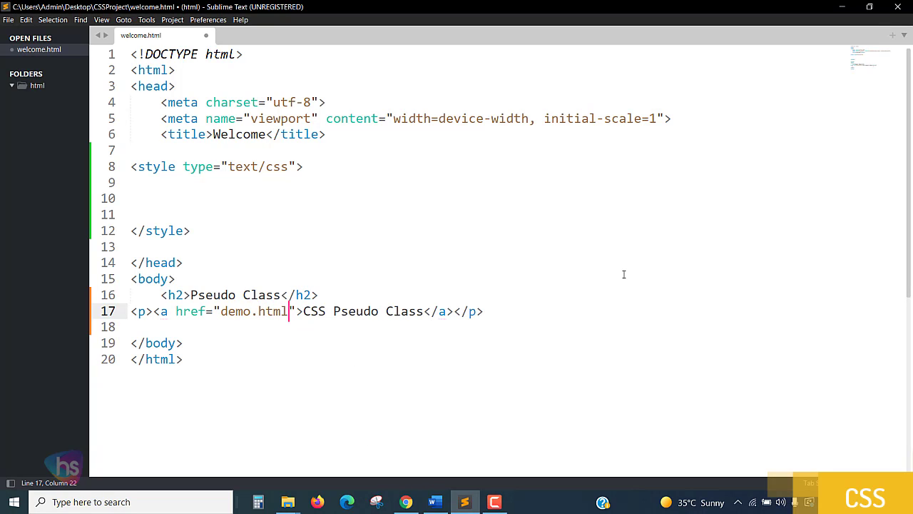
{"action": "left_click", "coordinate": [161, 311]}
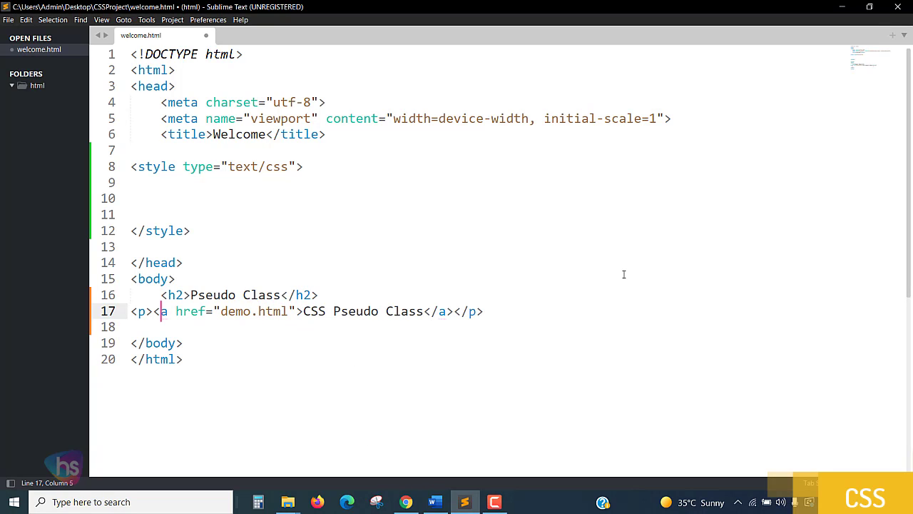
{"action": "key", "text": "ctrl+s"}
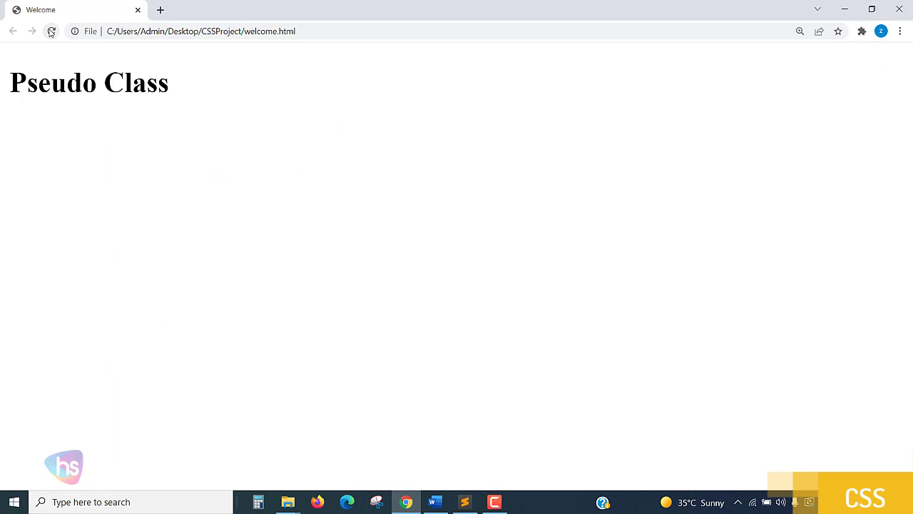
Reload the page in Chrome to show the new link, then return to the editor.
{"action": "left_click", "coordinate": [52, 31]}
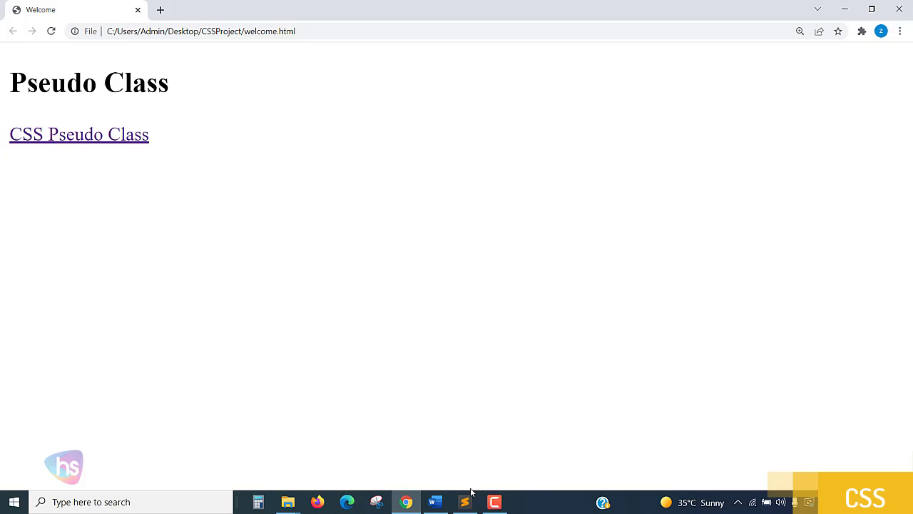
{"action": "left_click", "coordinate": [465, 503]}
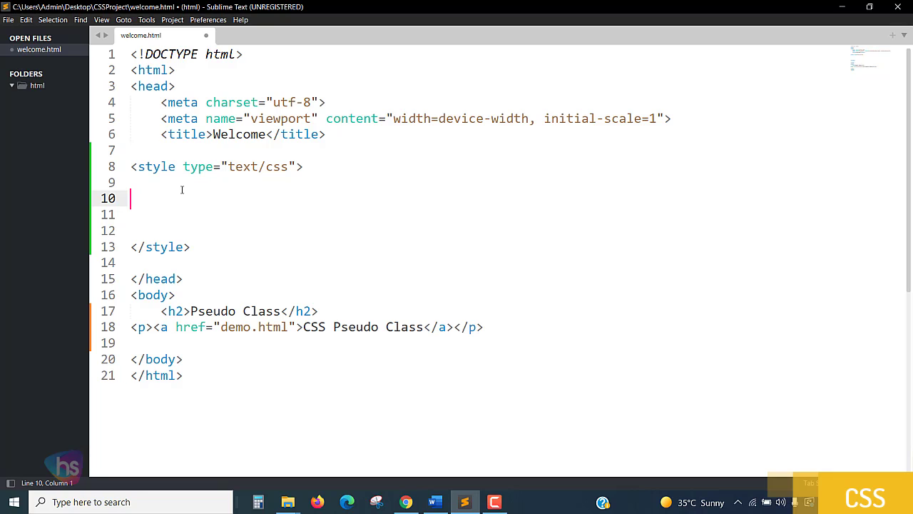
Write an a.highlight:hover rule in the style block setting color to #f1f1f1 and save.
{"action": "type", "text": "a."}
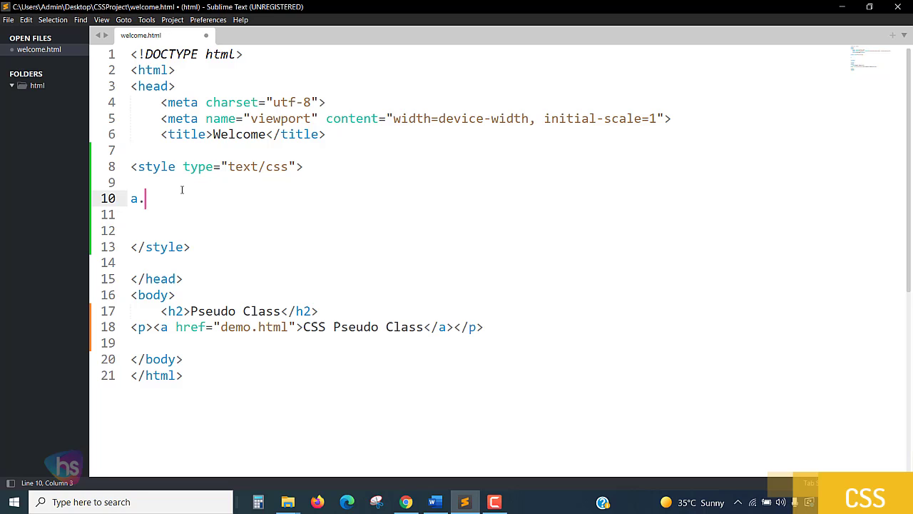
{"action": "type", "text": "hi"}
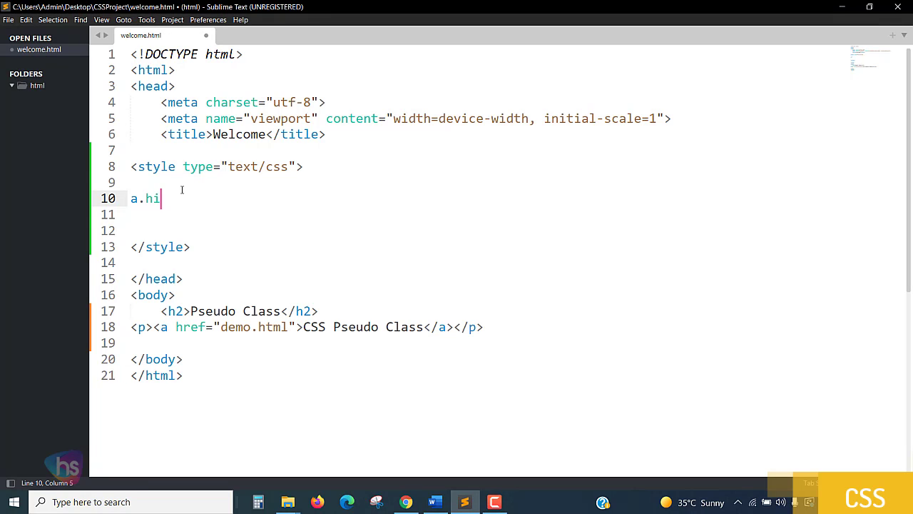
{"action": "type", "text": "g"}
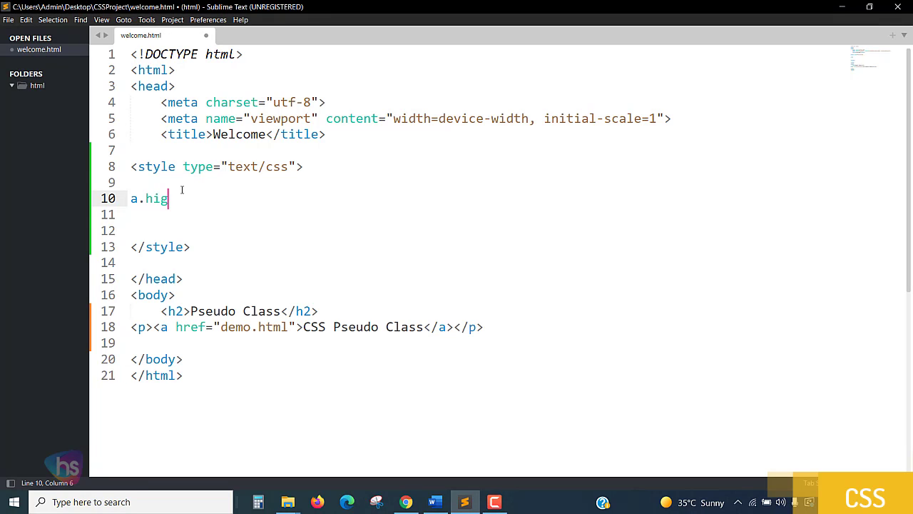
{"action": "type", "text": "h"}
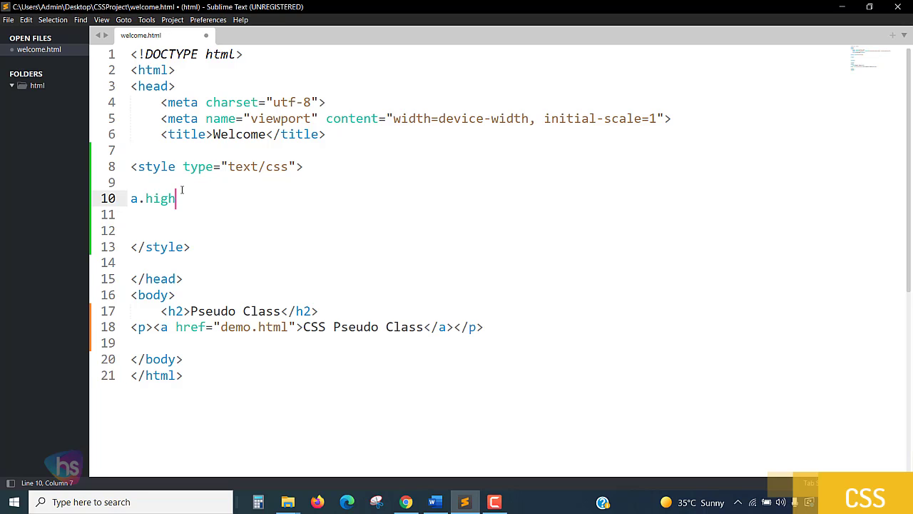
{"action": "type", "text": "light"}
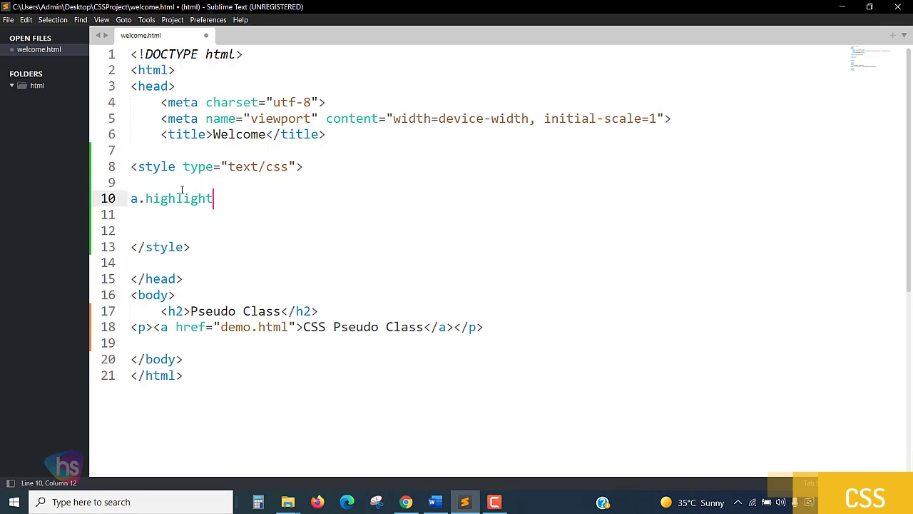
{"action": "type", "text": ":ho"}
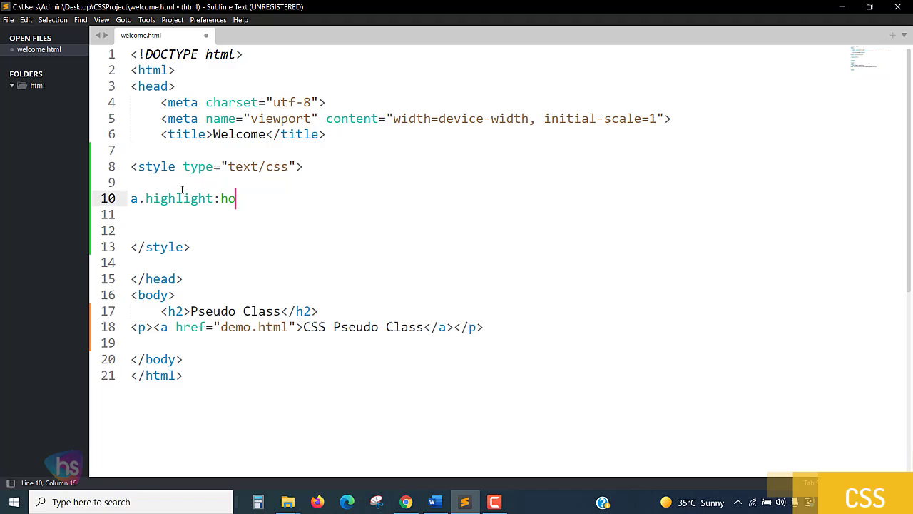
{"action": "type", "text": "ver{"}
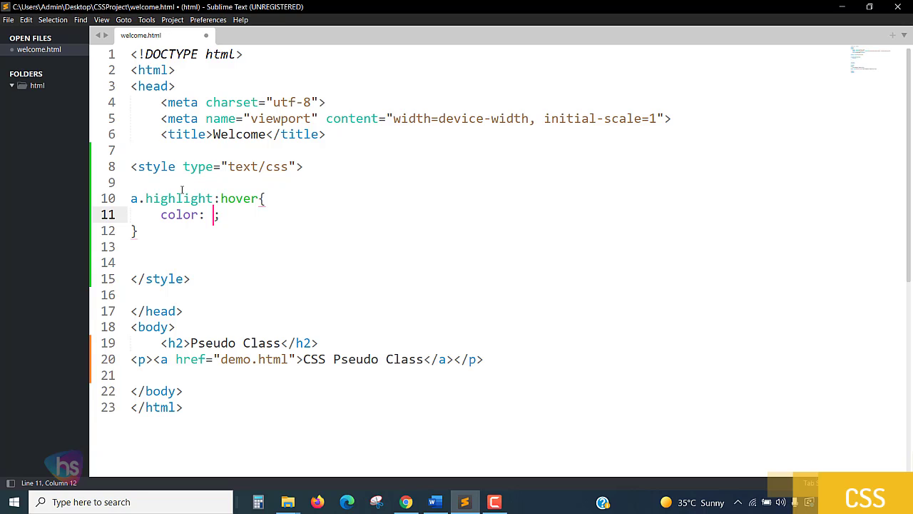
{"action": "type", "text": "#"}
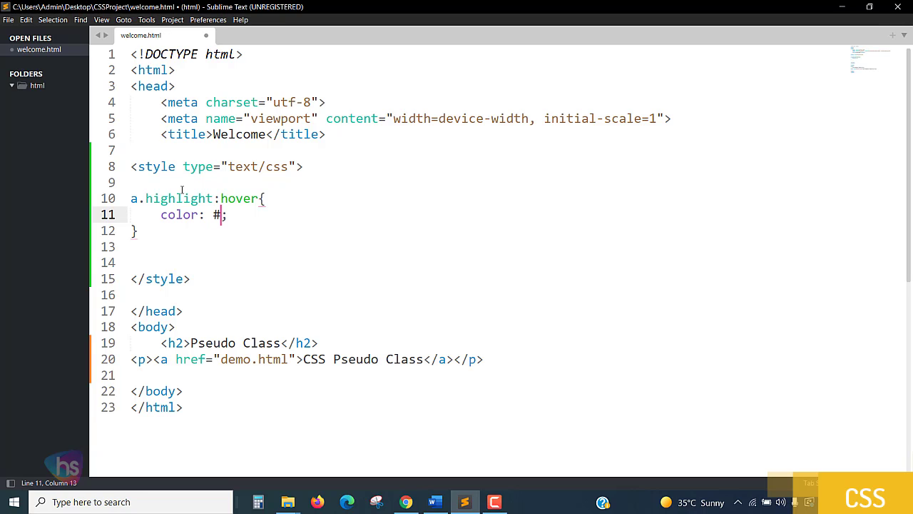
{"action": "type", "text": "f1f1f1"}
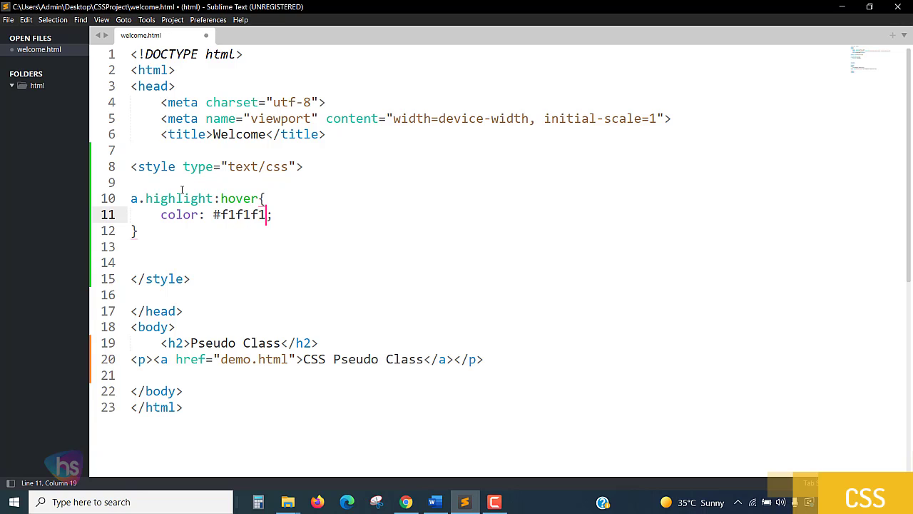
{"action": "key", "text": "ctrl+s"}
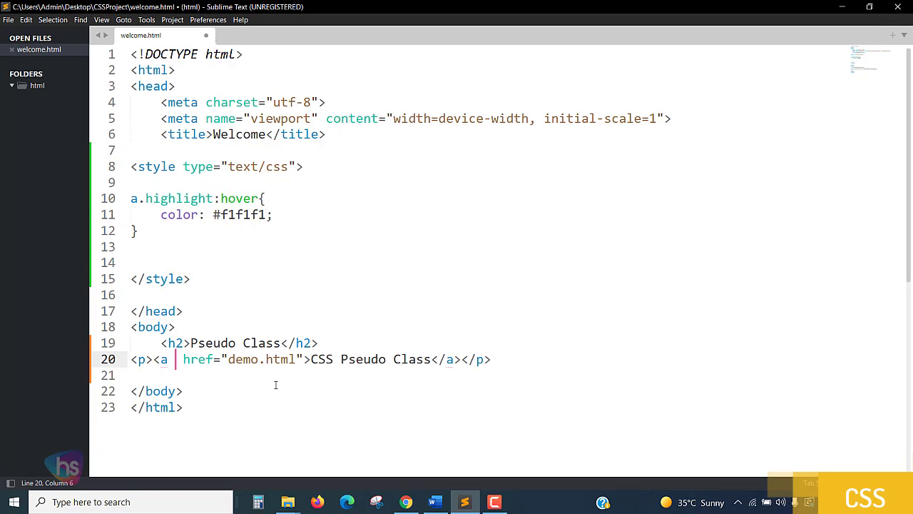
Add class="highlight" to the link tag, check the class name matches the rule, and save.
{"action": "type", "text": "class=\"highlight"}
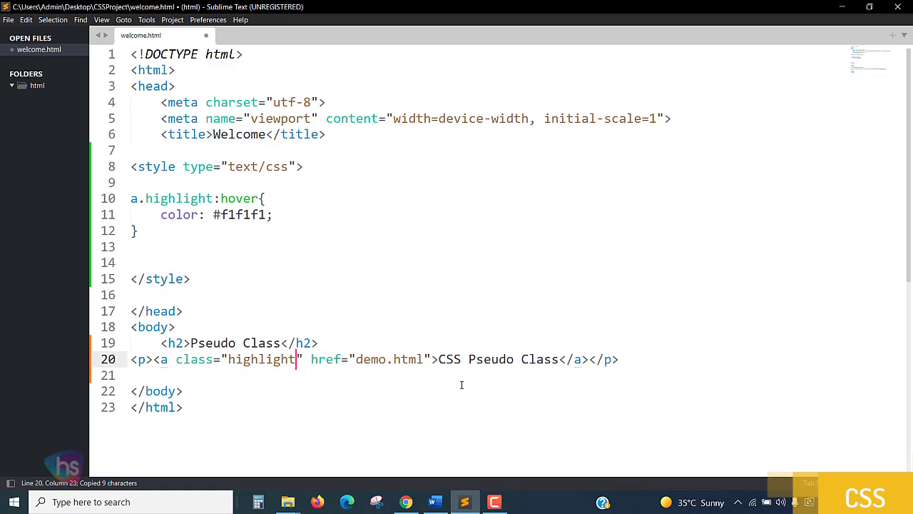
{"action": "key", "text": "ctrl+s"}
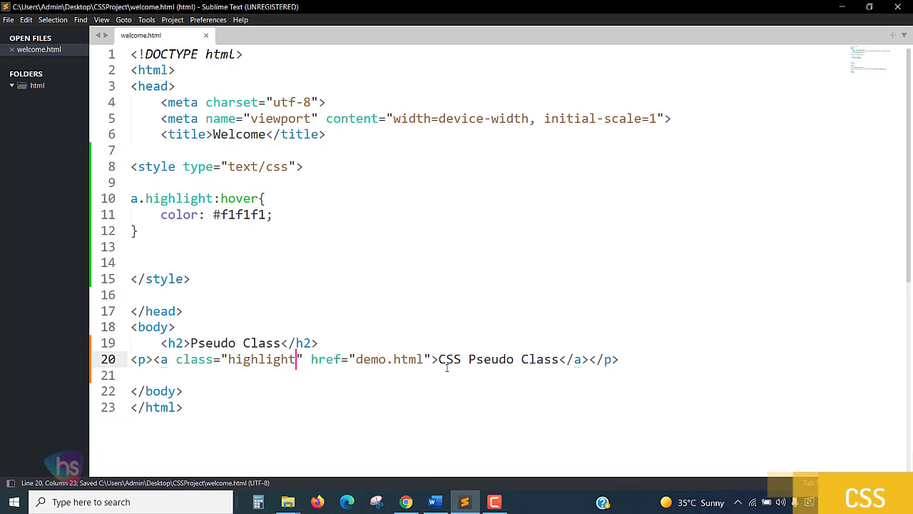
{"action": "mouse_move", "coordinate": [265, 301]}
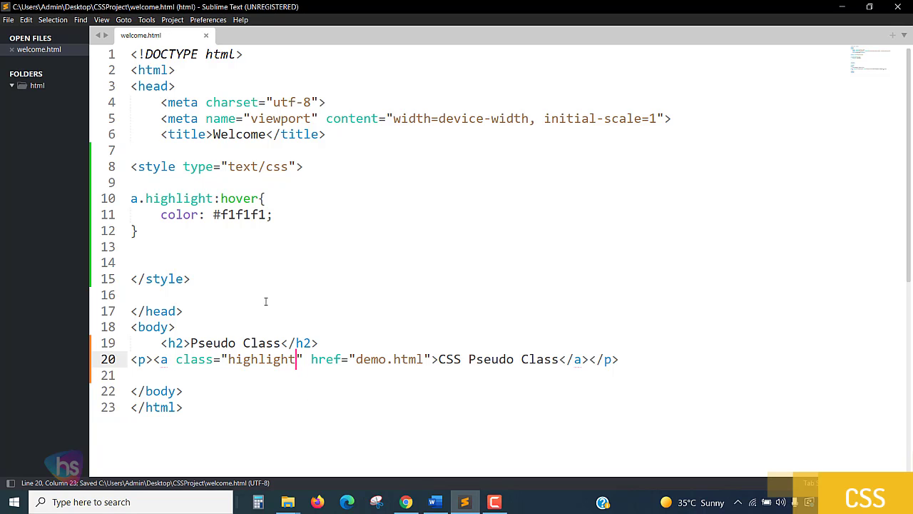
{"action": "mouse_move", "coordinate": [258, 278]}
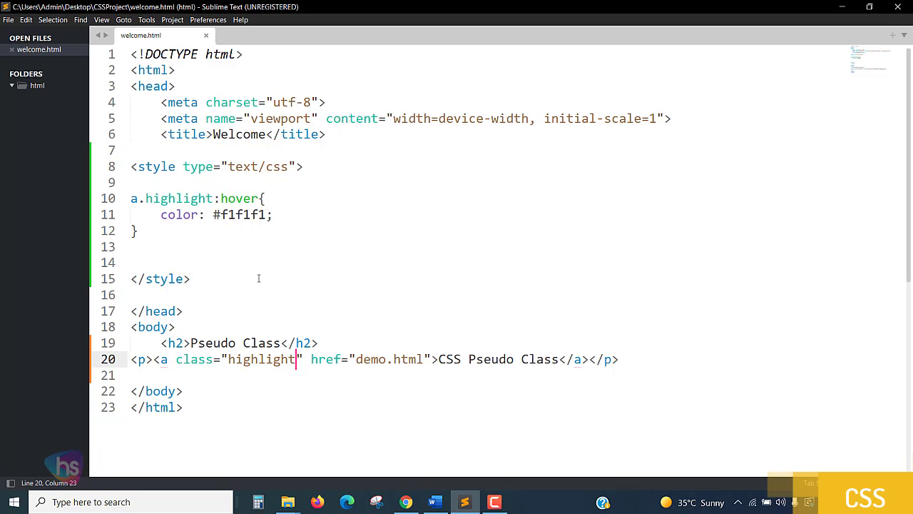
{"action": "mouse_move", "coordinate": [152, 207]}
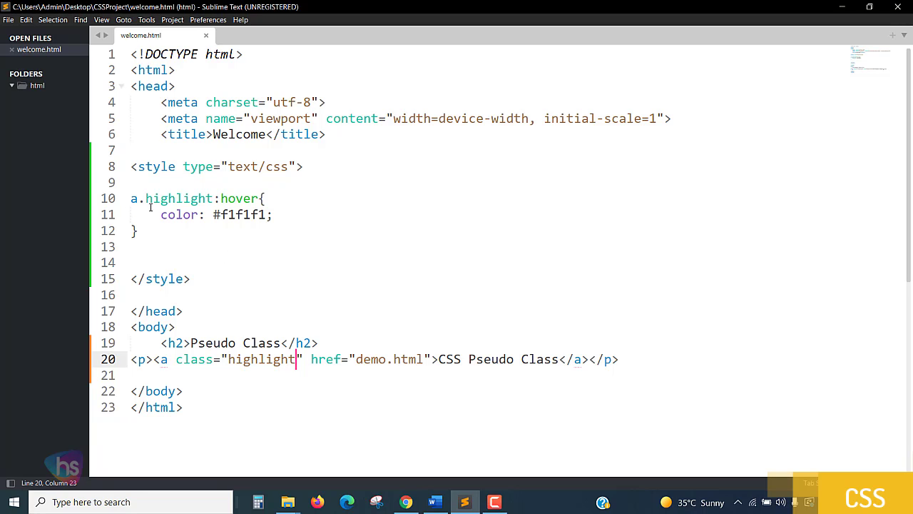
{"action": "double_click", "coordinate": [178, 198]}
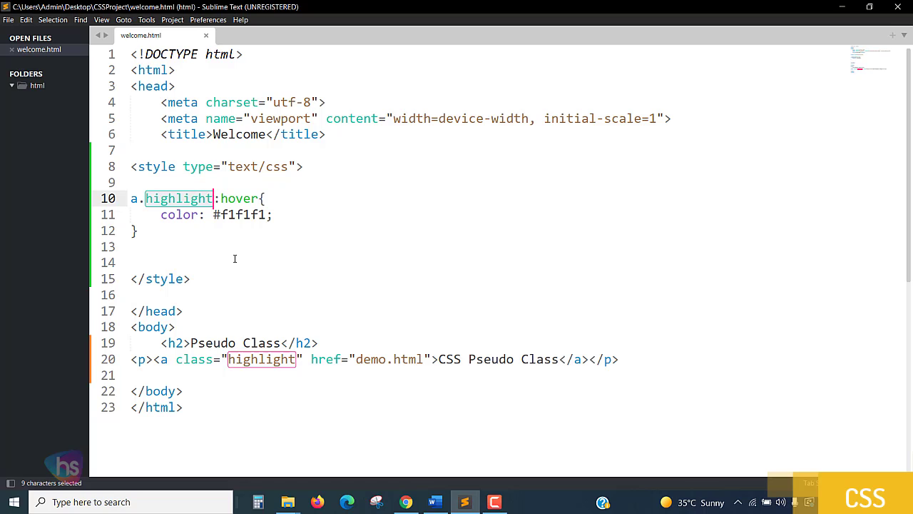
{"action": "mouse_move", "coordinate": [263, 371]}
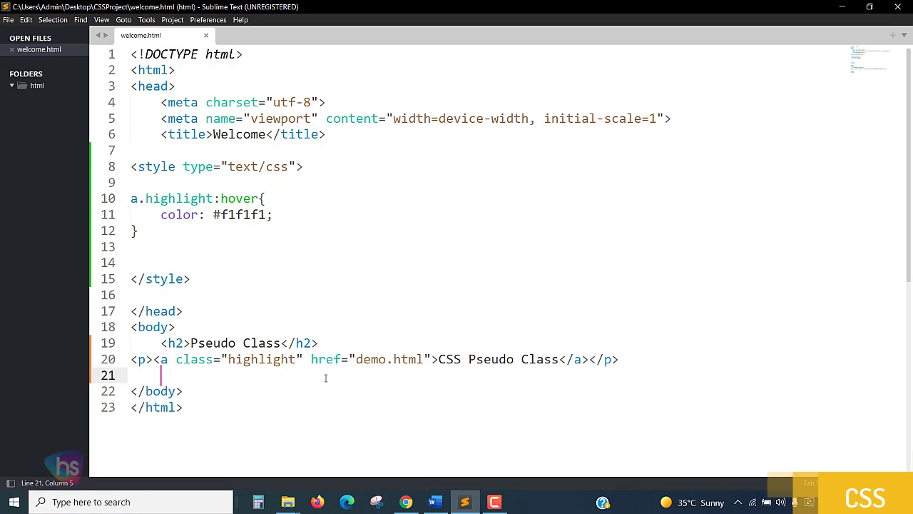
{"action": "key", "text": "ctrl+s"}
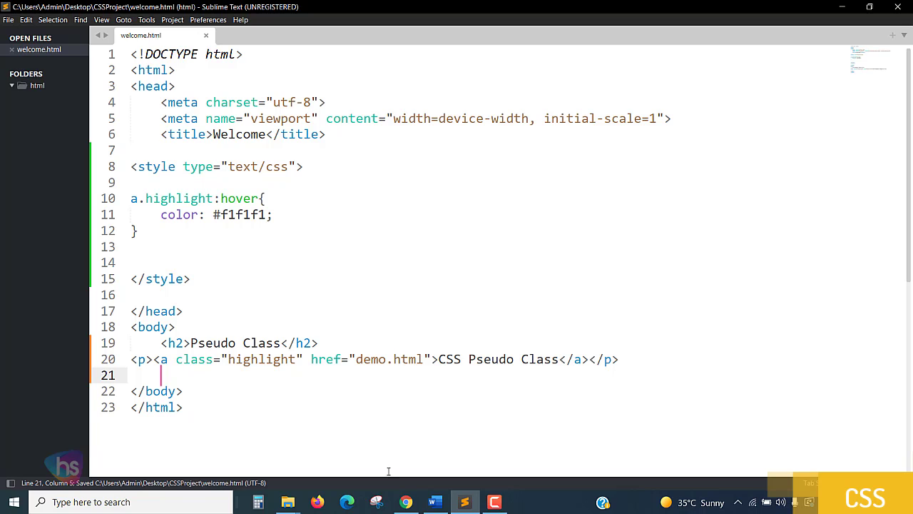
Check the link's pale hover colour in the Chrome preview and return to the editor.
{"action": "left_click", "coordinate": [406, 503]}
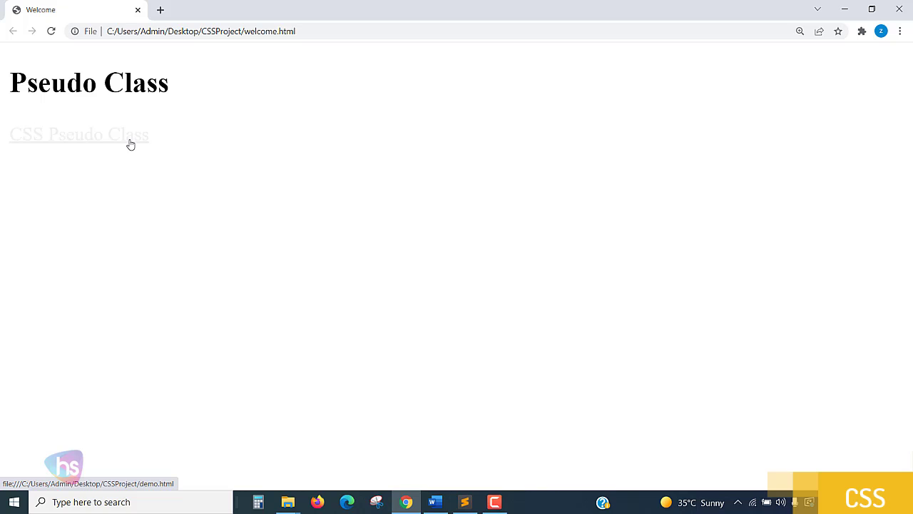
{"action": "mouse_move", "coordinate": [121, 136]}
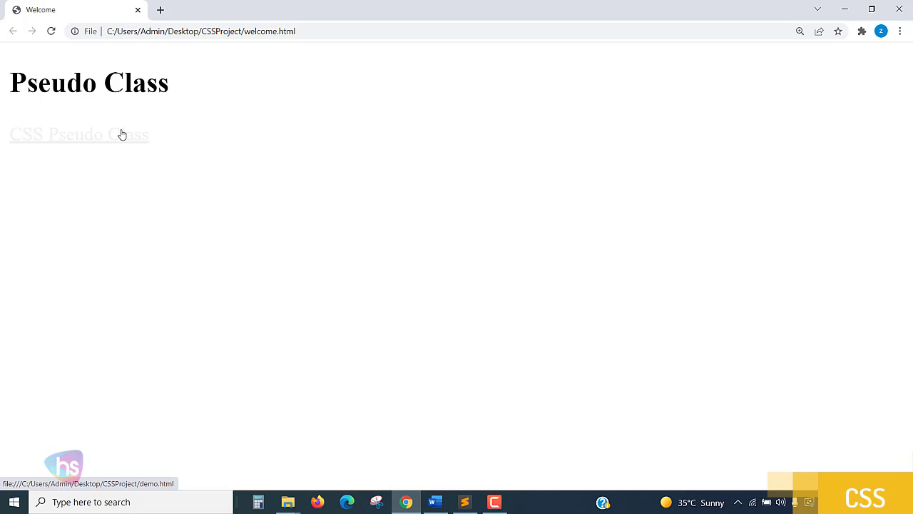
{"action": "left_click", "coordinate": [465, 502]}
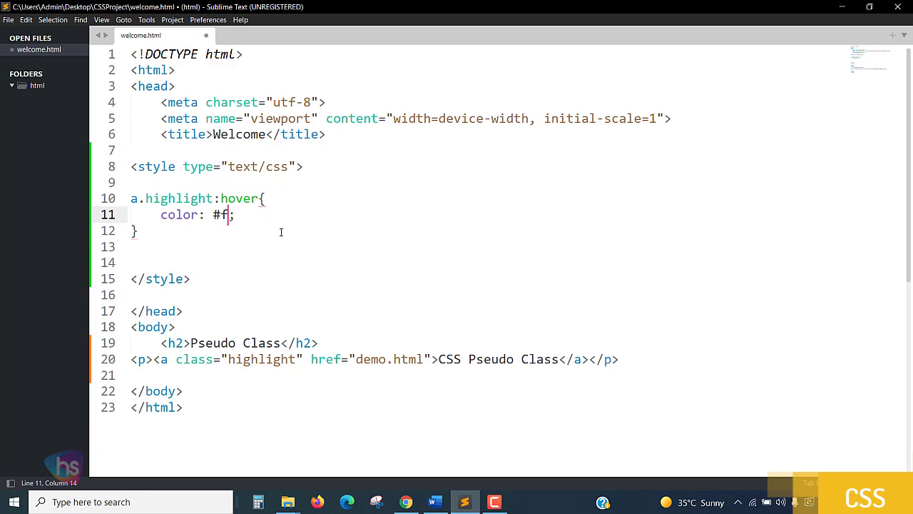
Replace the hover colour with #fff000, check the link in Chrome, and return to the editor.
{"action": "key", "text": "Backspace"}
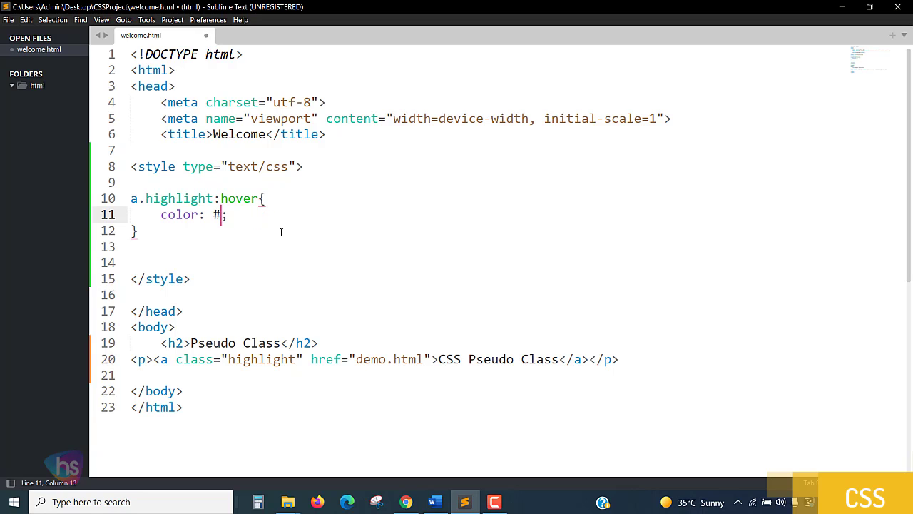
{"action": "type", "text": "fff000"}
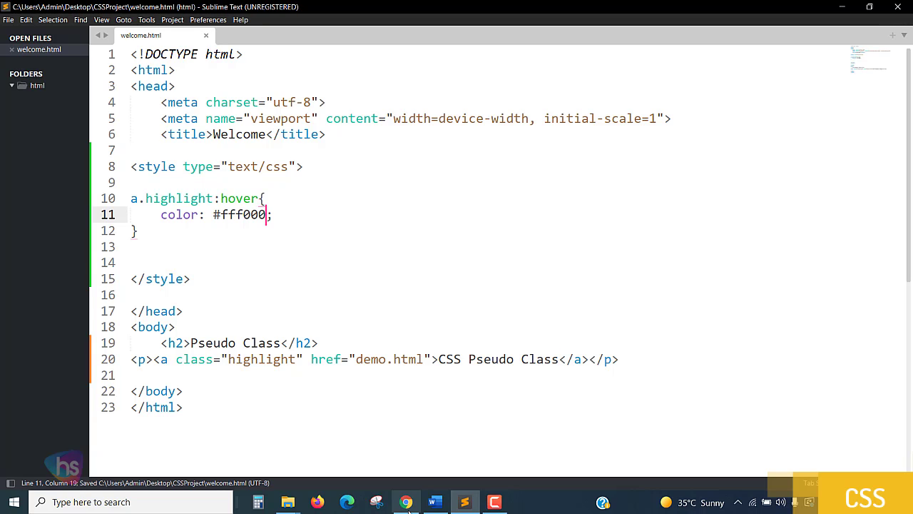
{"action": "left_click", "coordinate": [405, 502]}
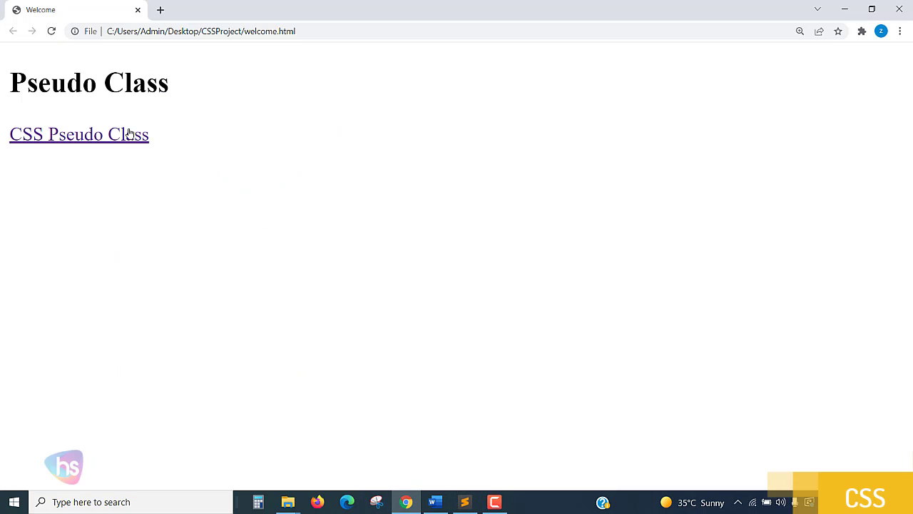
{"action": "mouse_move", "coordinate": [349, 348]}
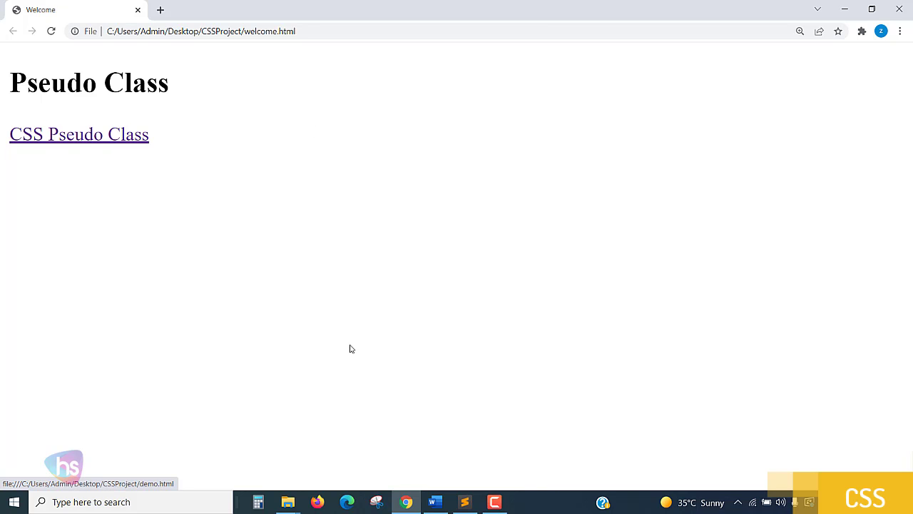
{"action": "left_click", "coordinate": [466, 502]}
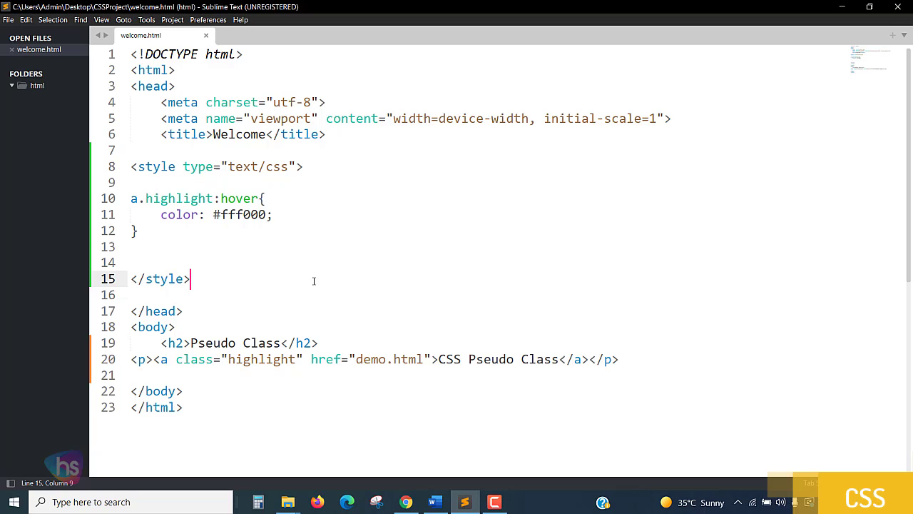
{"action": "mouse_move", "coordinate": [318, 289]}
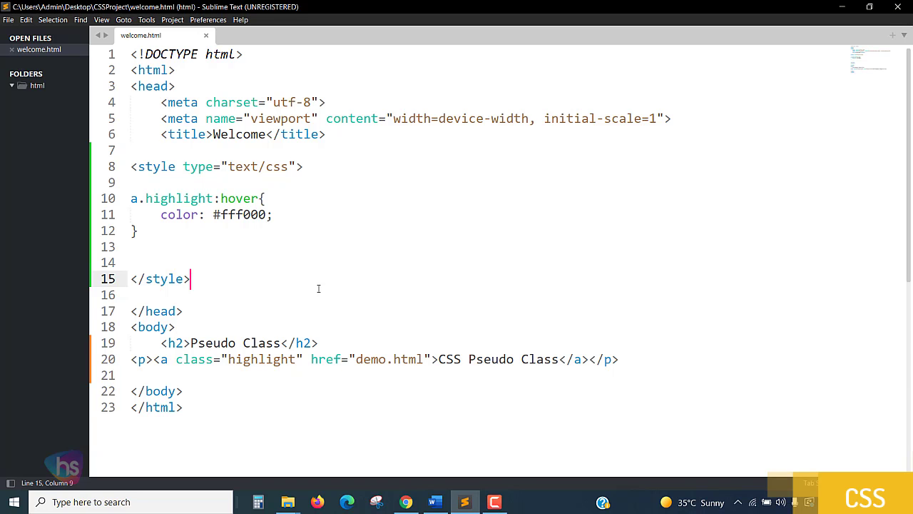
{"action": "mouse_move", "coordinate": [352, 278]}
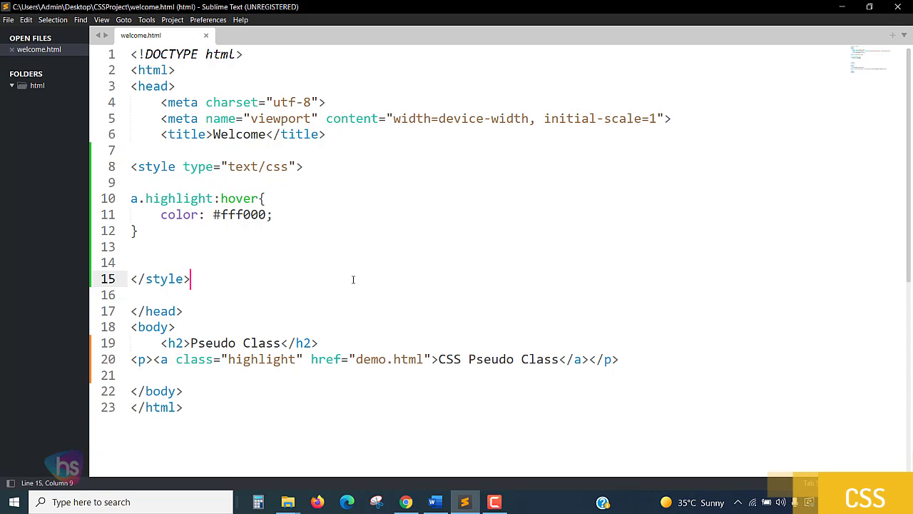